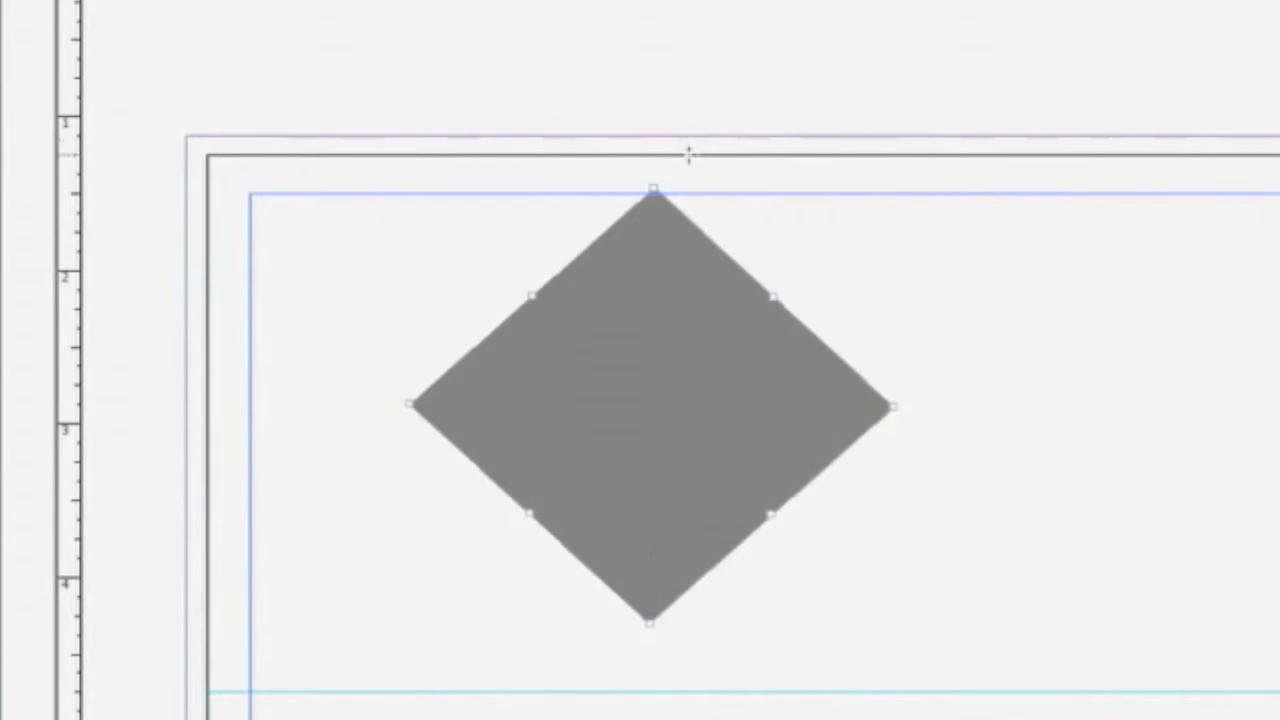
{"action": "mouse_move", "coordinate": [716, 556]}
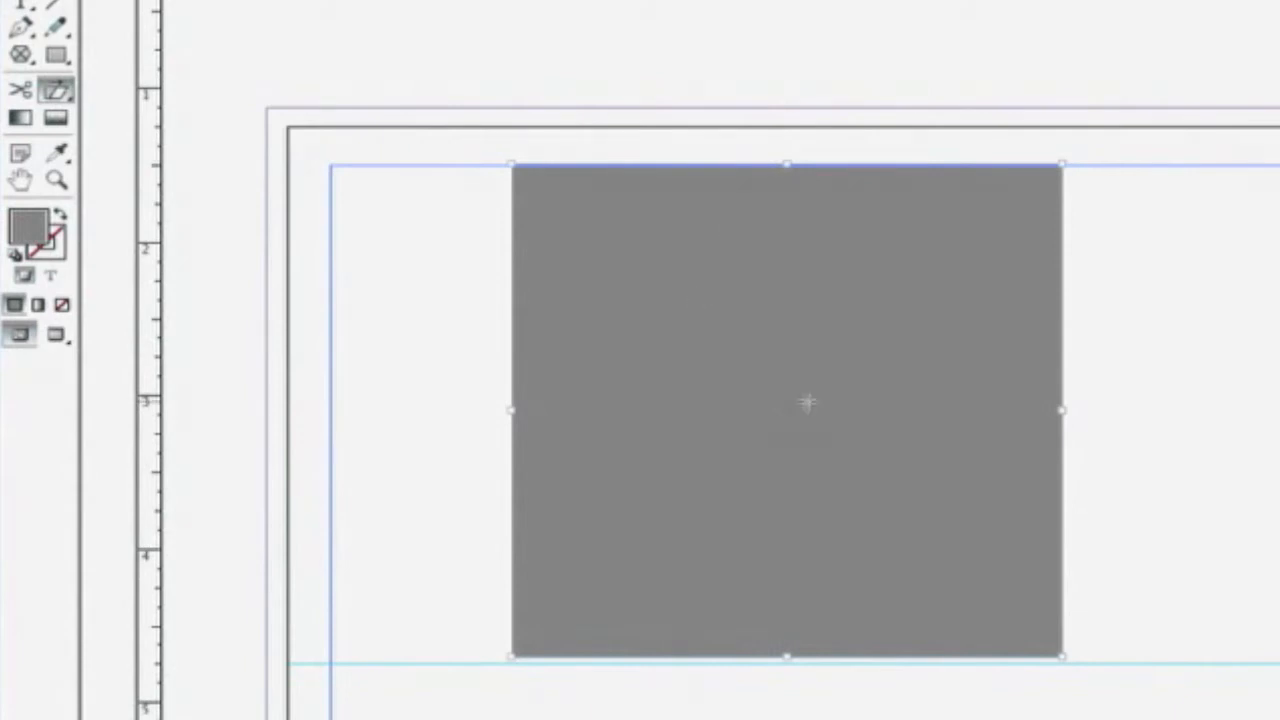
{"action": "mouse_move", "coordinate": [778, 422]}
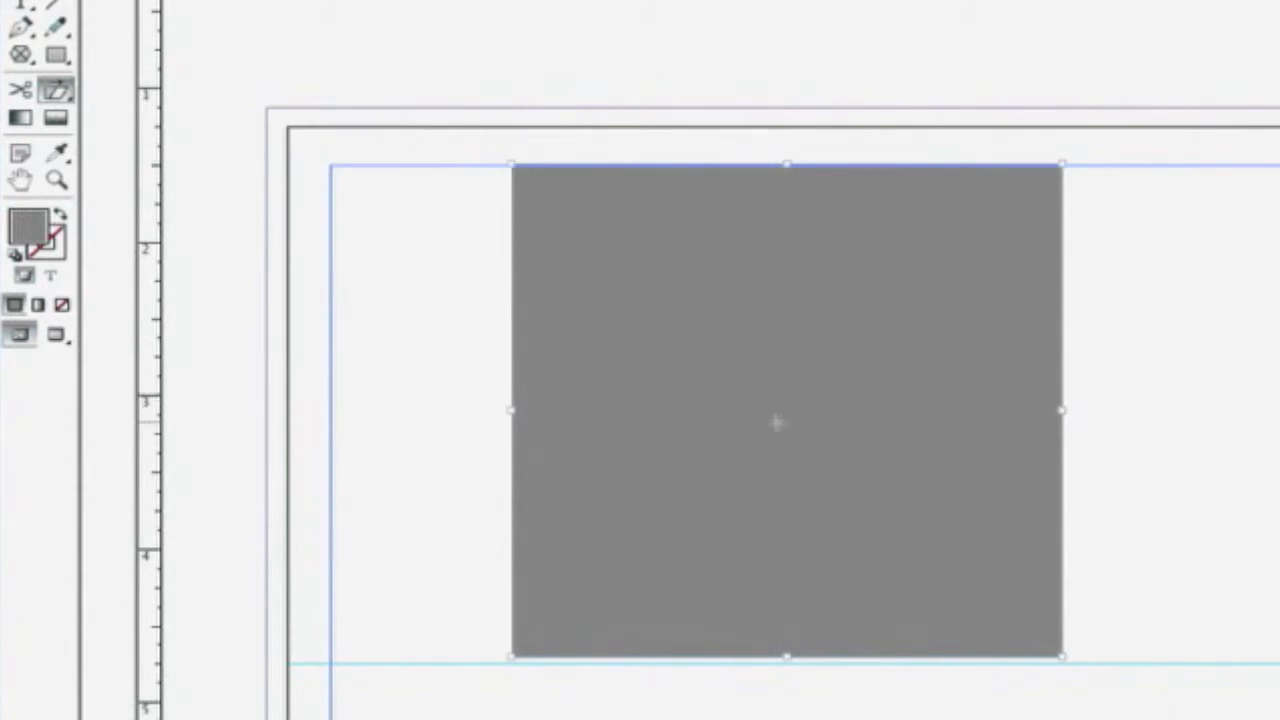
{"action": "mouse_move", "coordinate": [790, 12]}
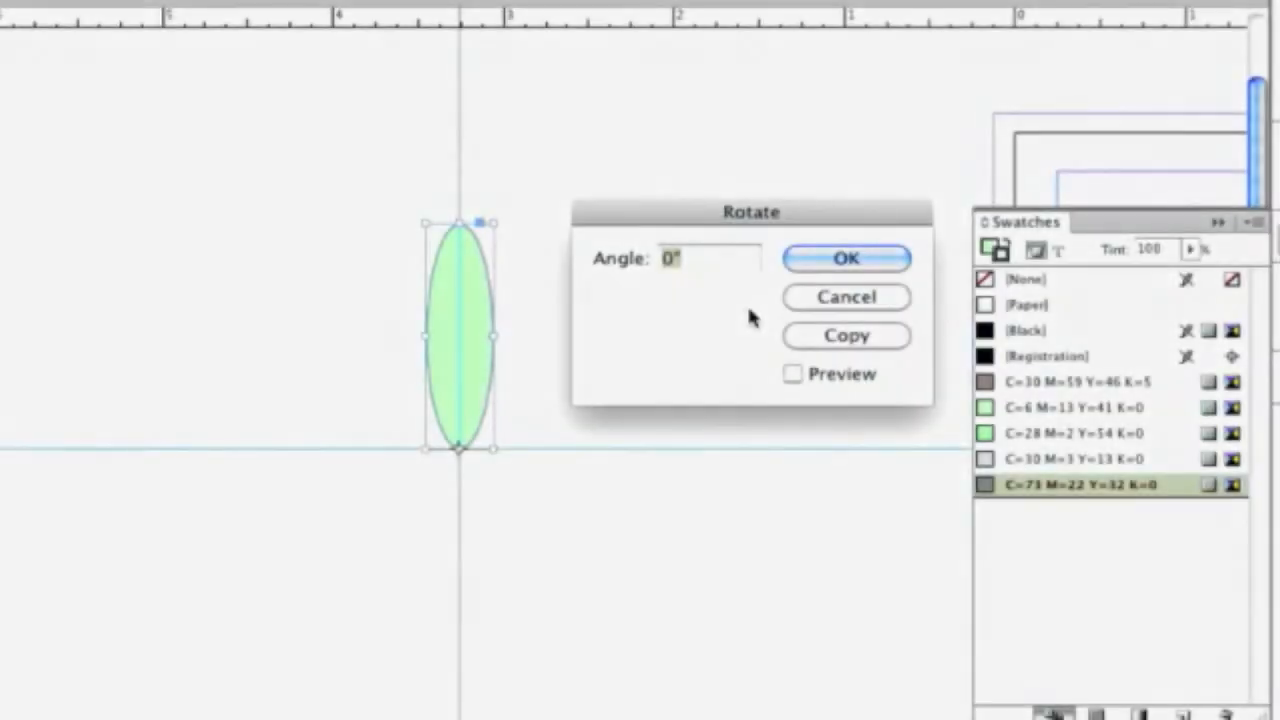
- Copy the green ellipse rotated 360/17 degrees about its base, previewing before copying
{"action": "type", "text": "3"}
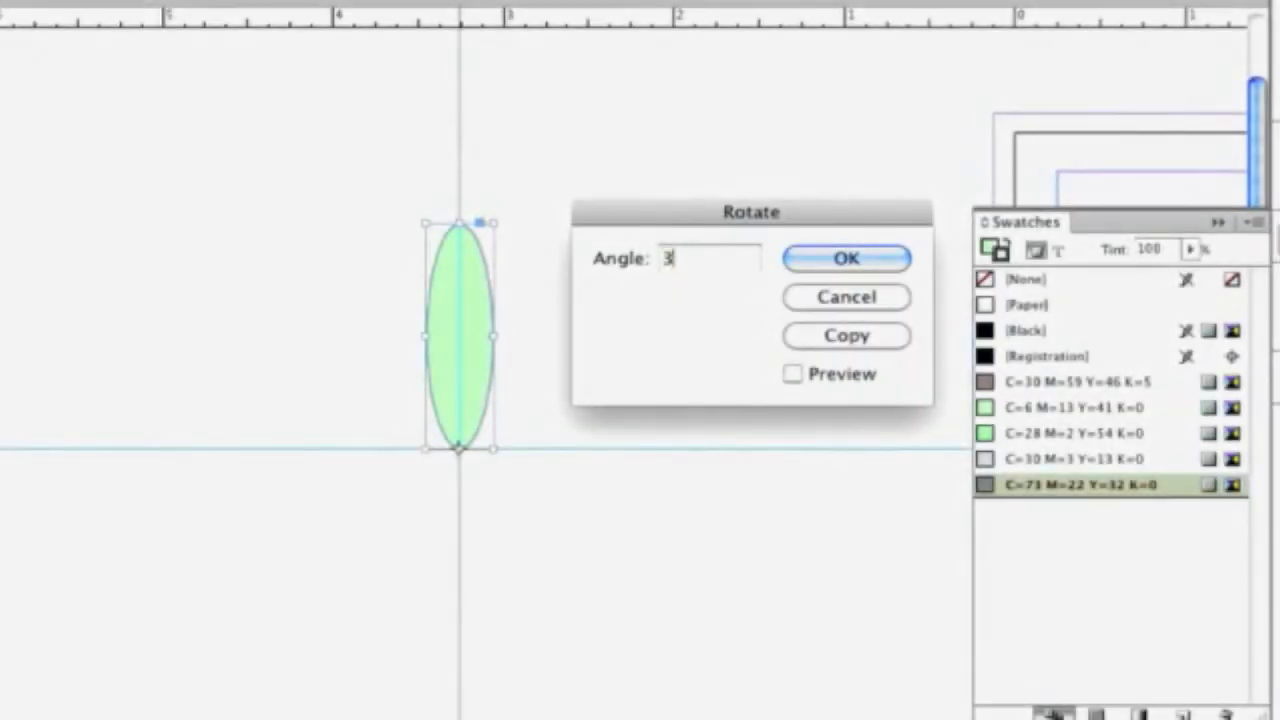
{"action": "type", "text": "60"}
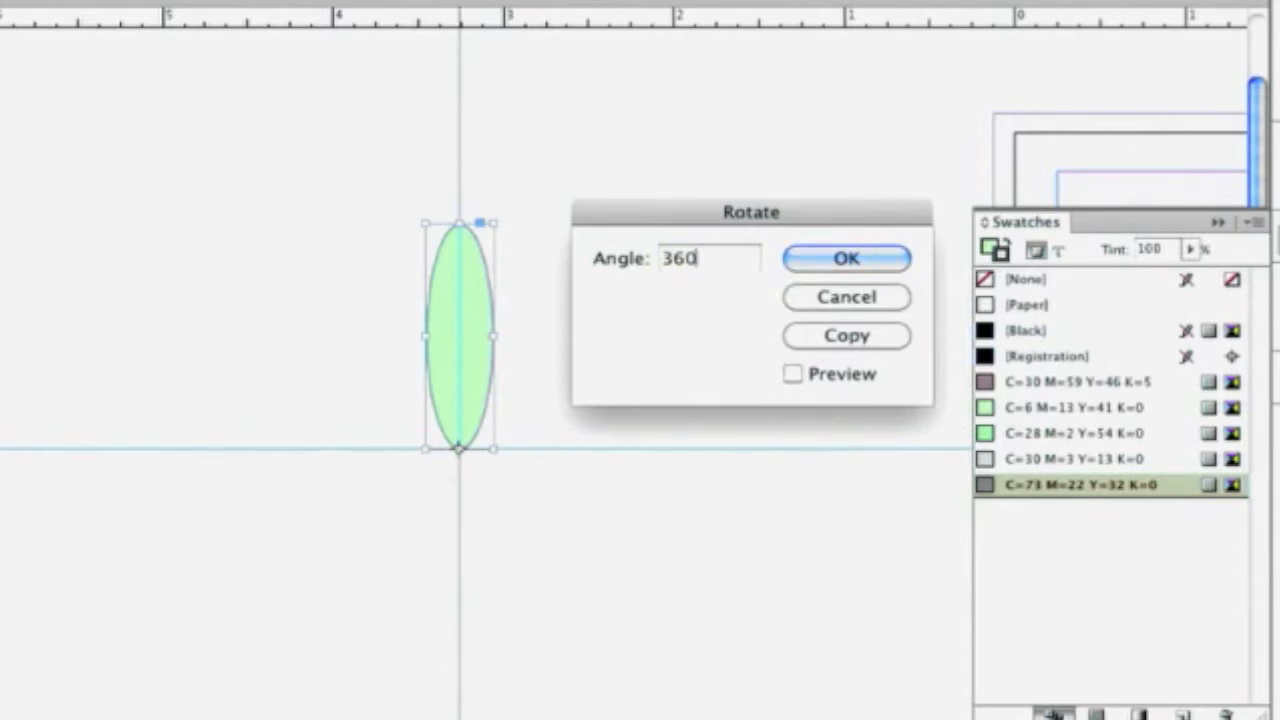
{"action": "type", "text": "/17"}
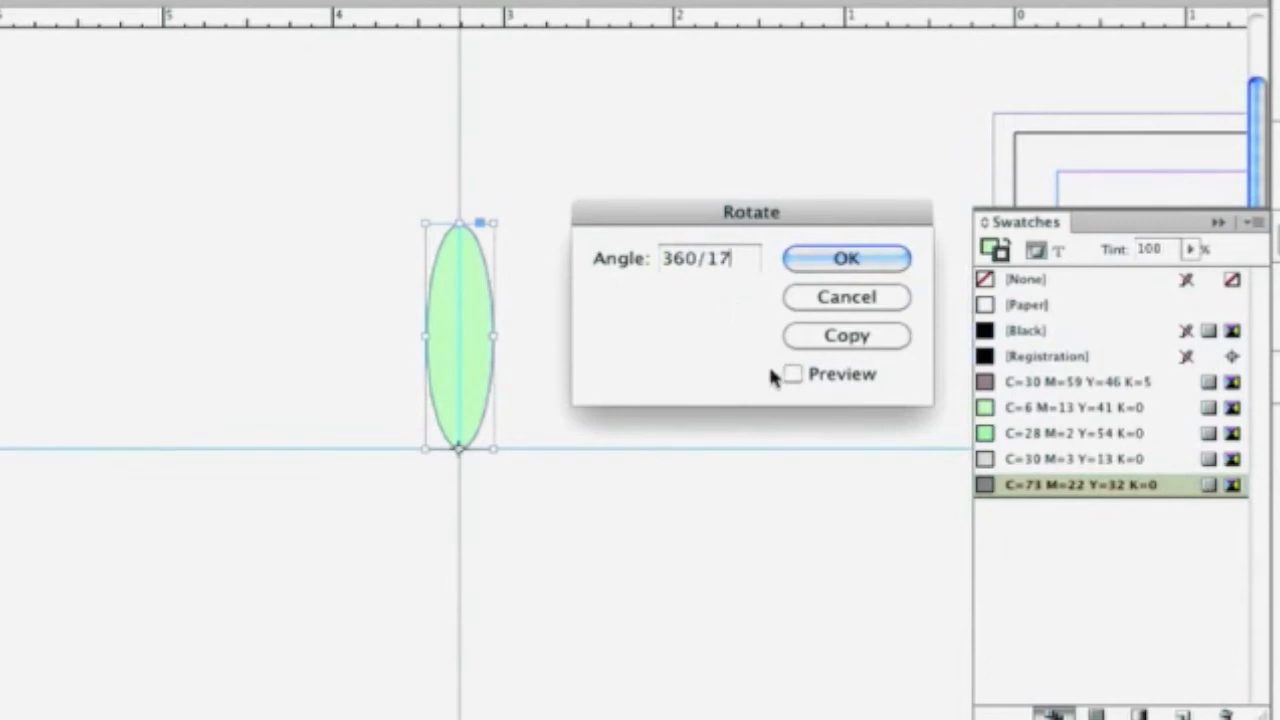
{"action": "left_click", "coordinate": [792, 374]}
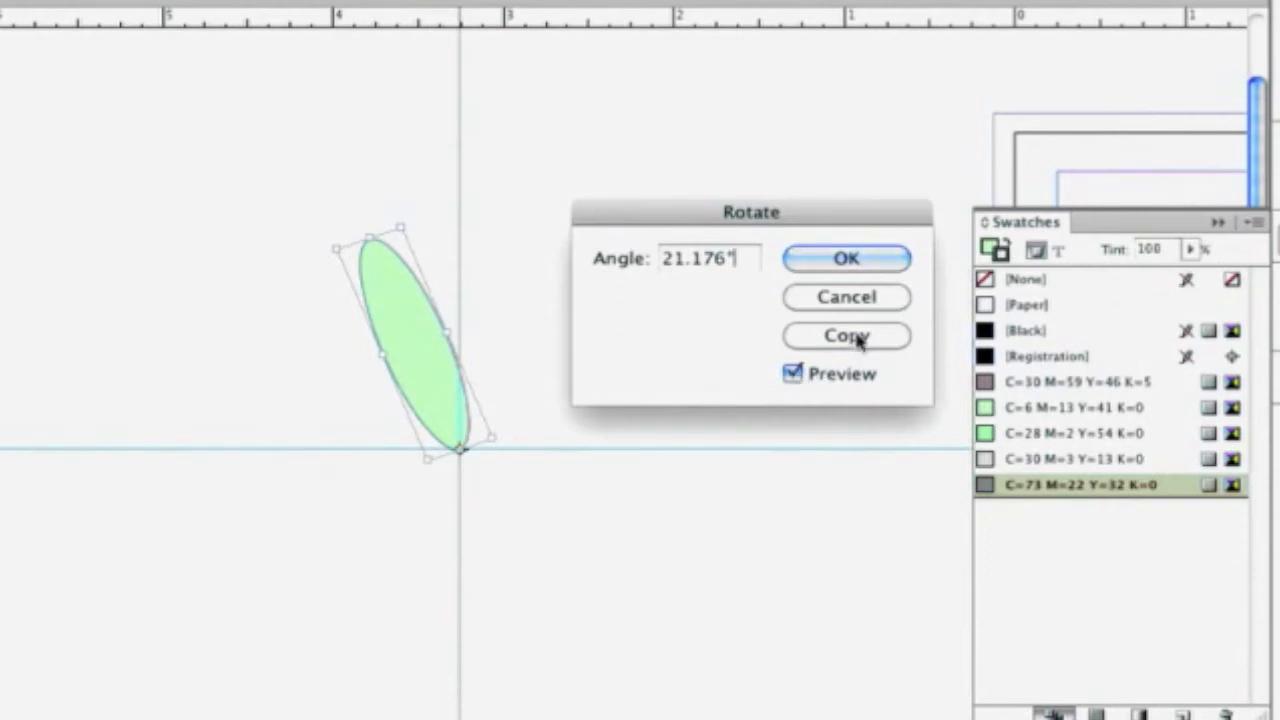
{"action": "left_click", "coordinate": [846, 336]}
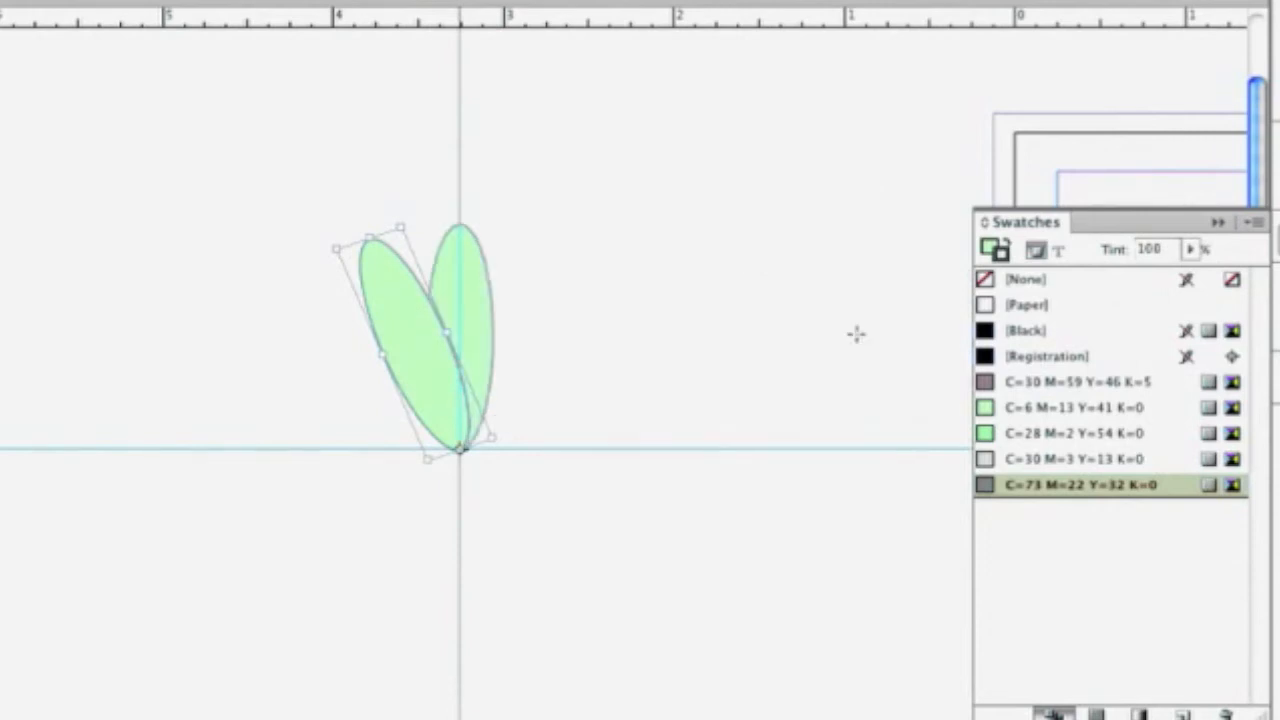
{"action": "mouse_move", "coordinate": [450, 390]}
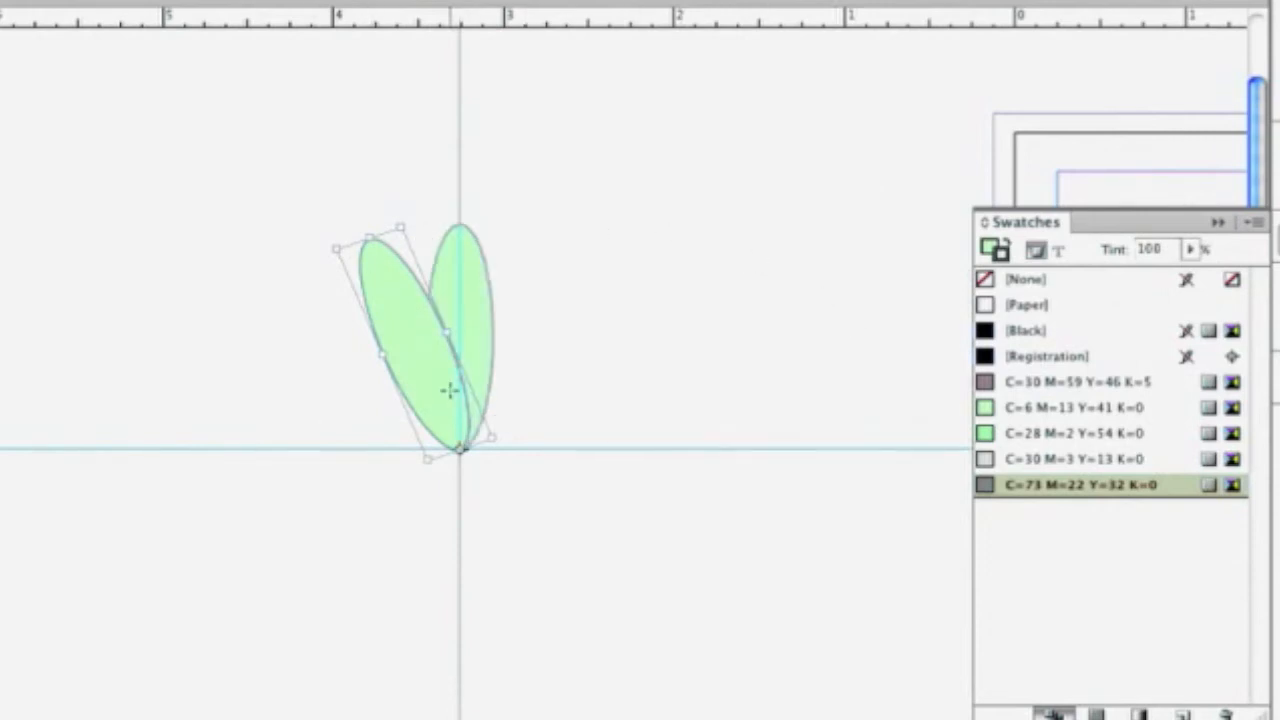